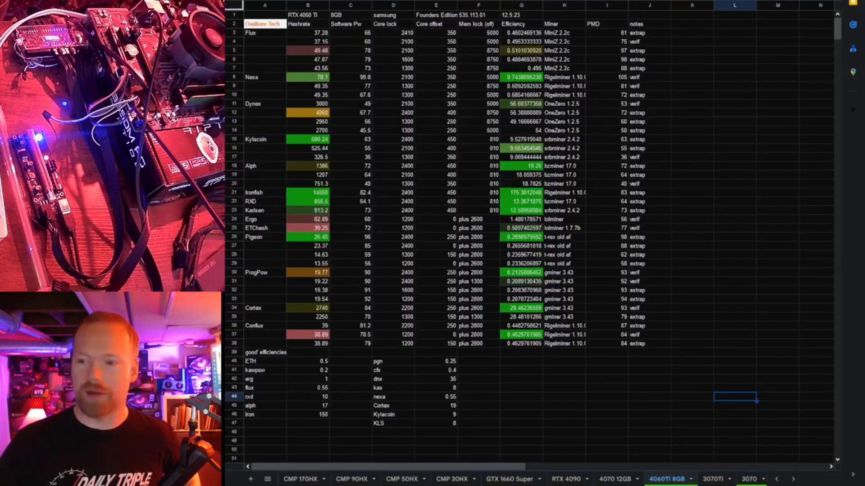
click(563, 381)
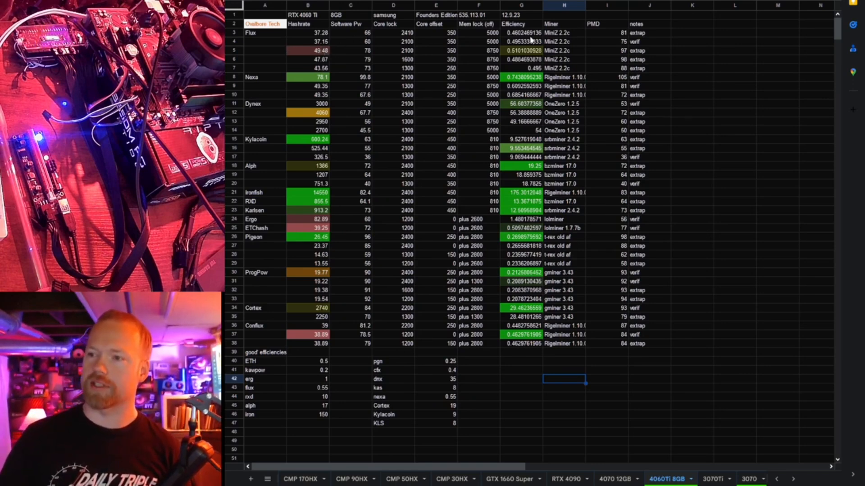
mouse_move(480, 61)
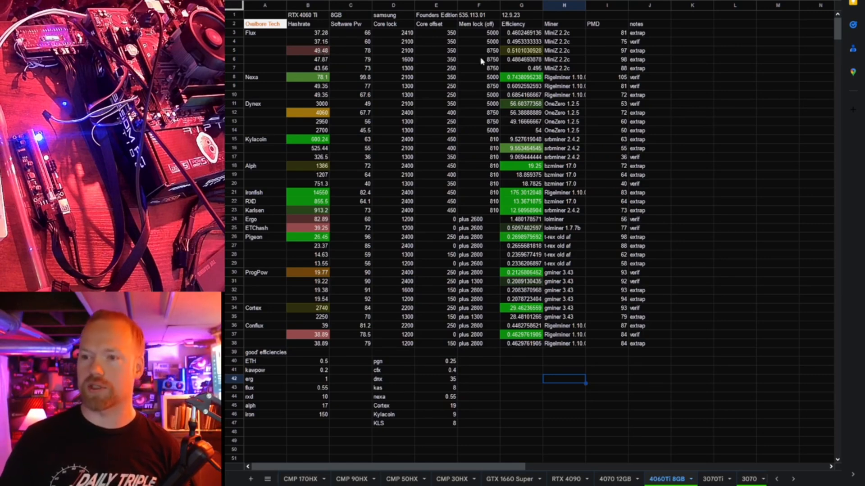
click(309, 77)
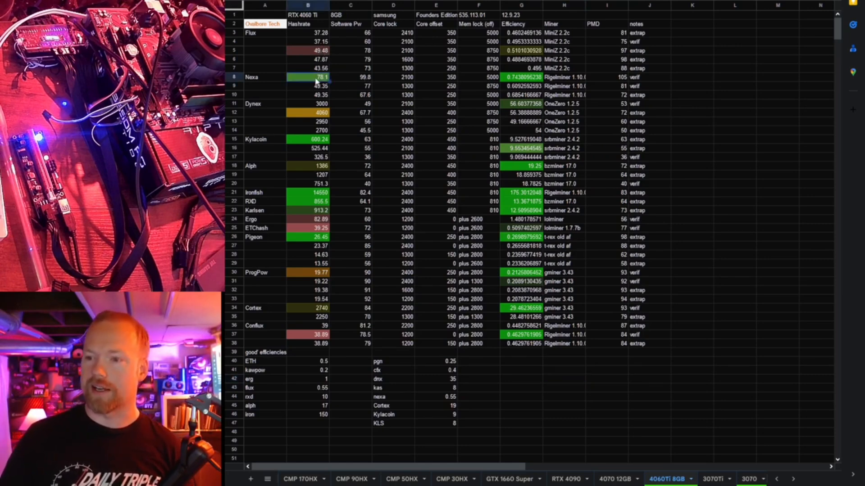
mouse_move(383, 114)
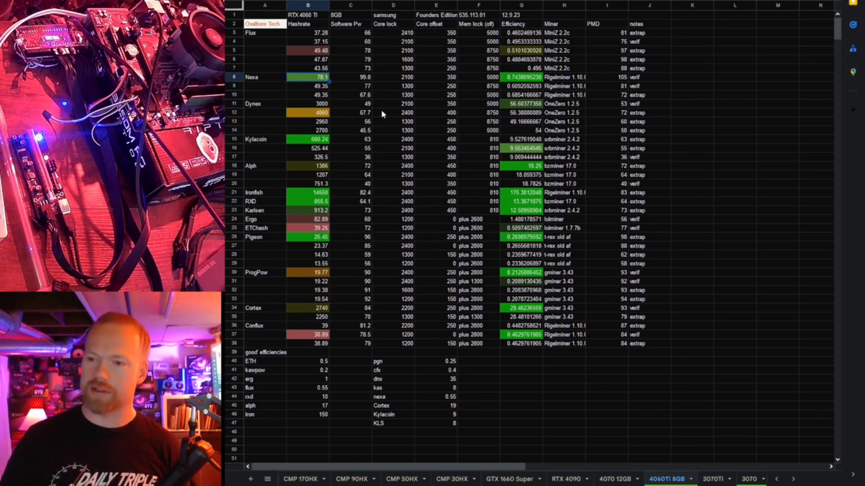
click(521, 77)
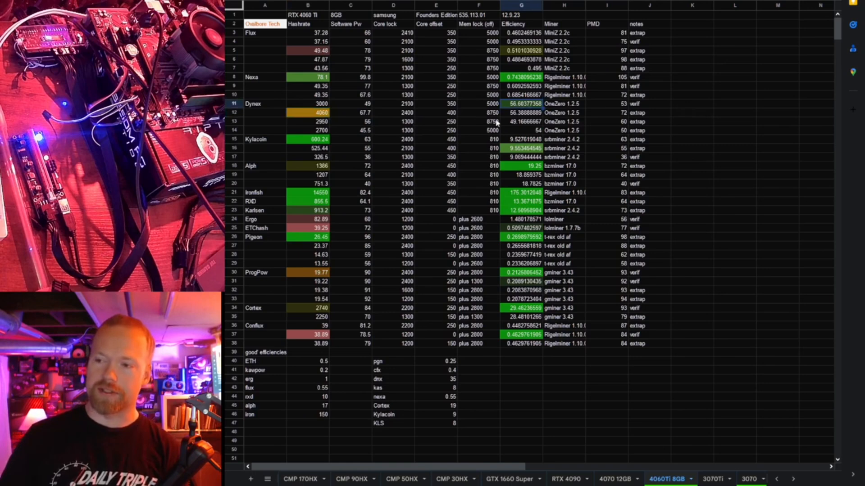
click(307, 112)
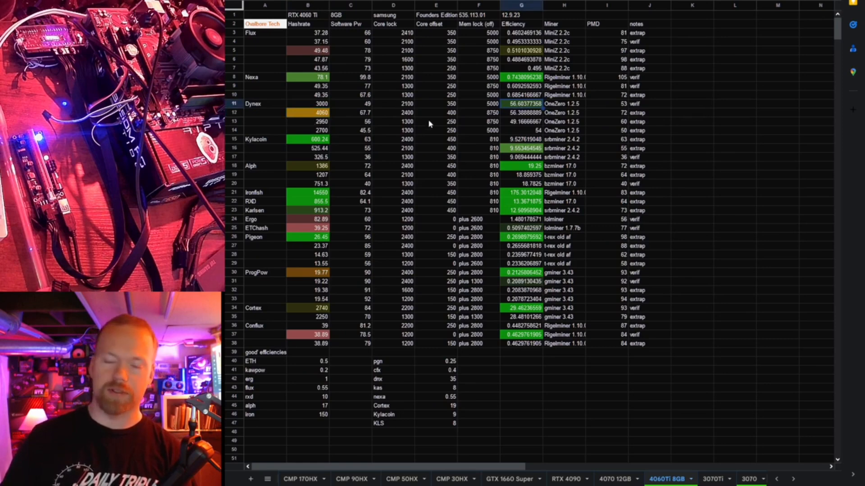
mouse_move(335, 126)
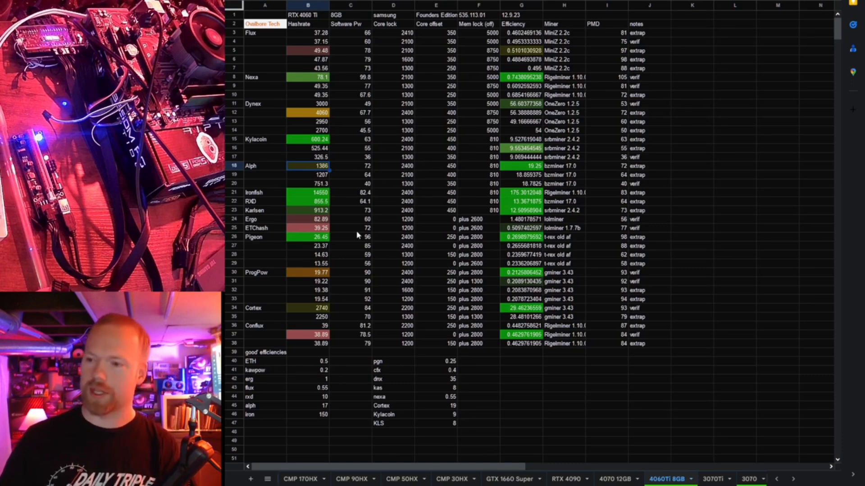
mouse_move(296, 263)
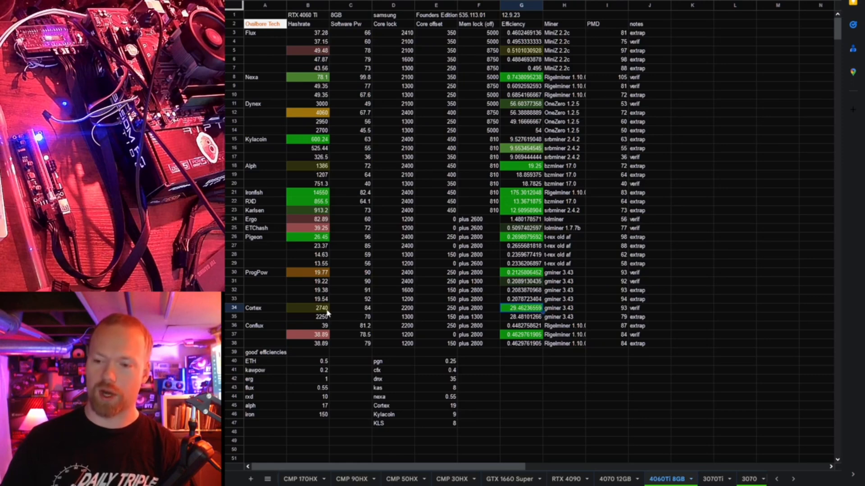
click(307, 308)
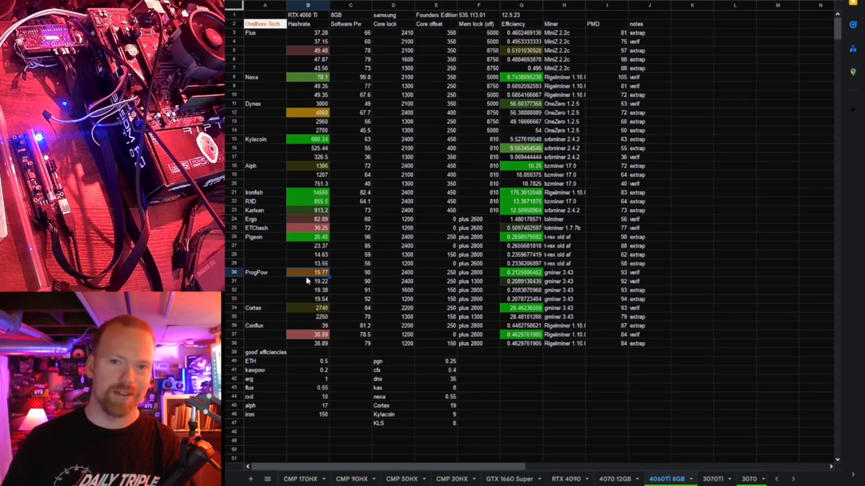
mouse_move(350, 274)
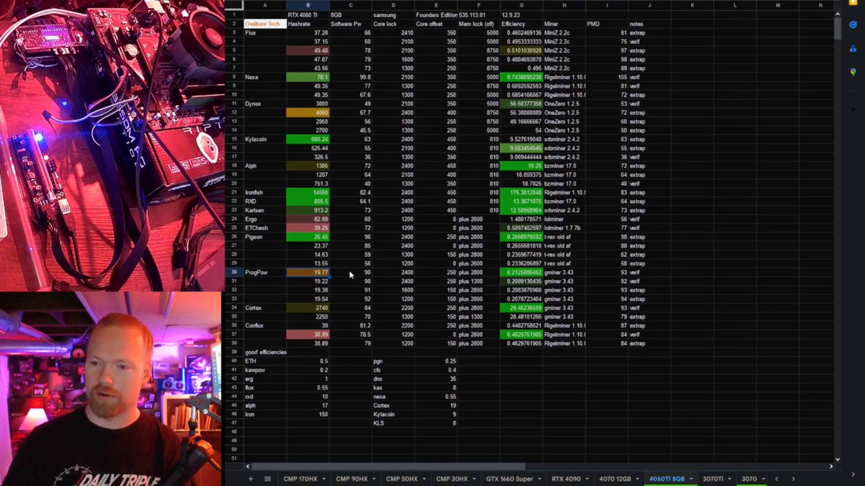
click(367, 272)
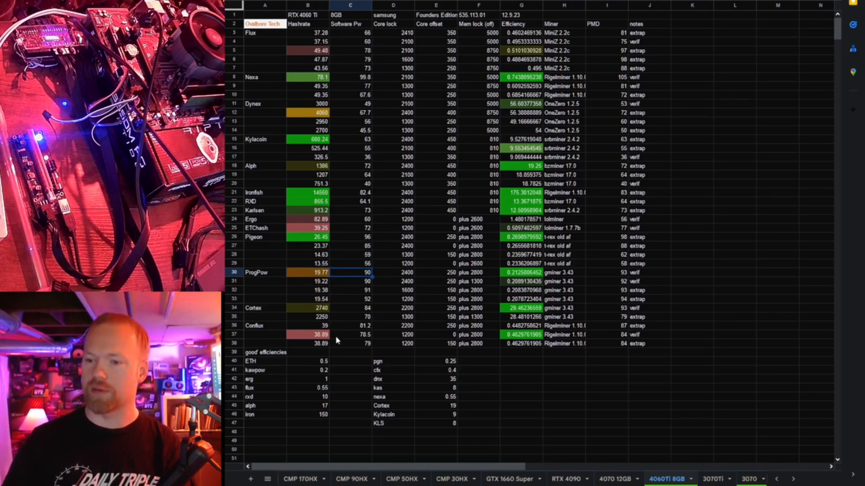
click(308, 335)
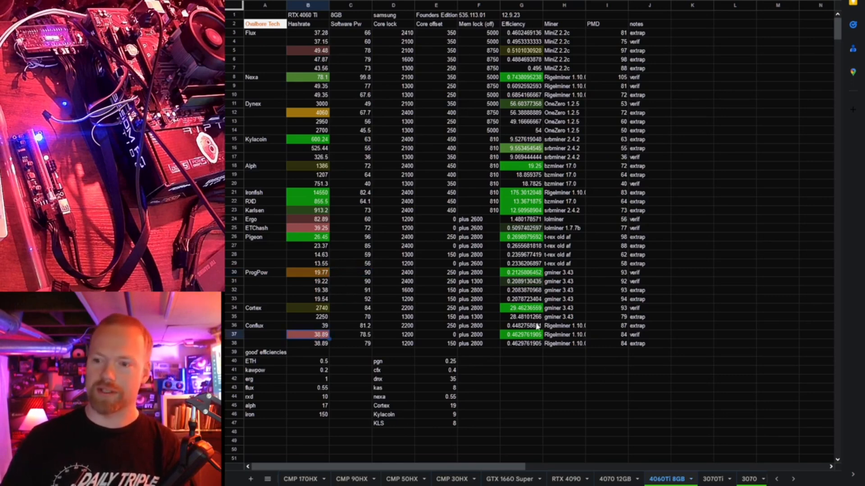
click(649, 382)
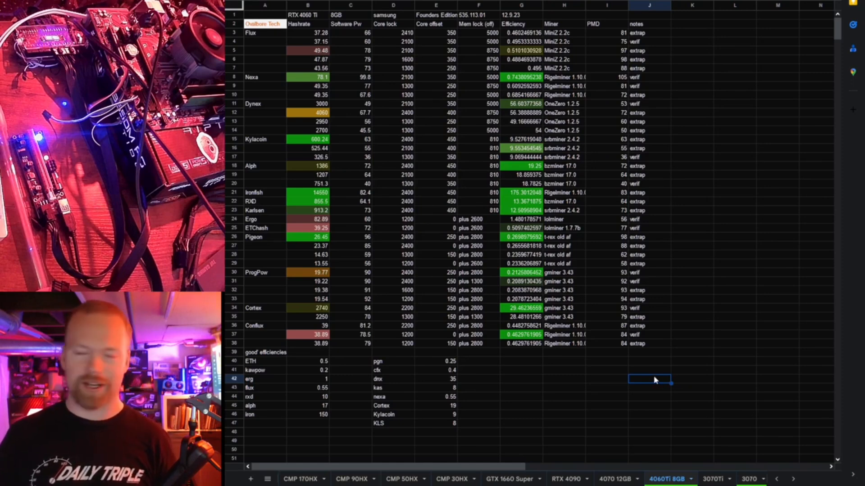
mouse_move(621, 363)
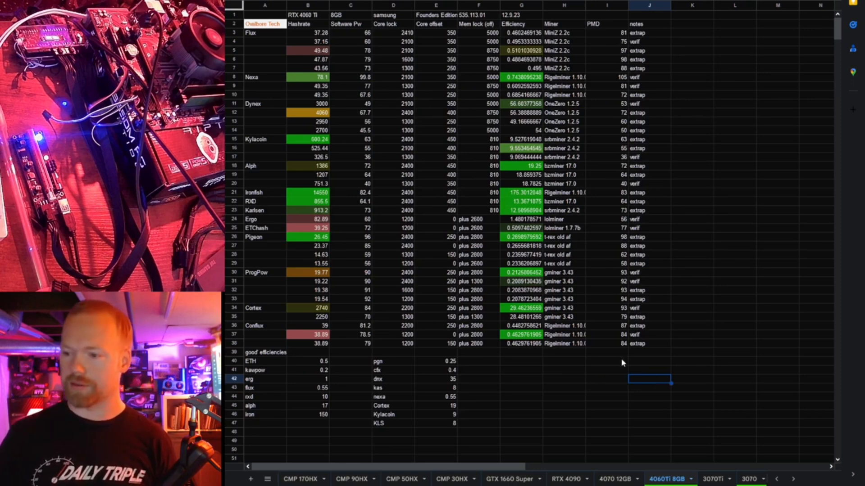